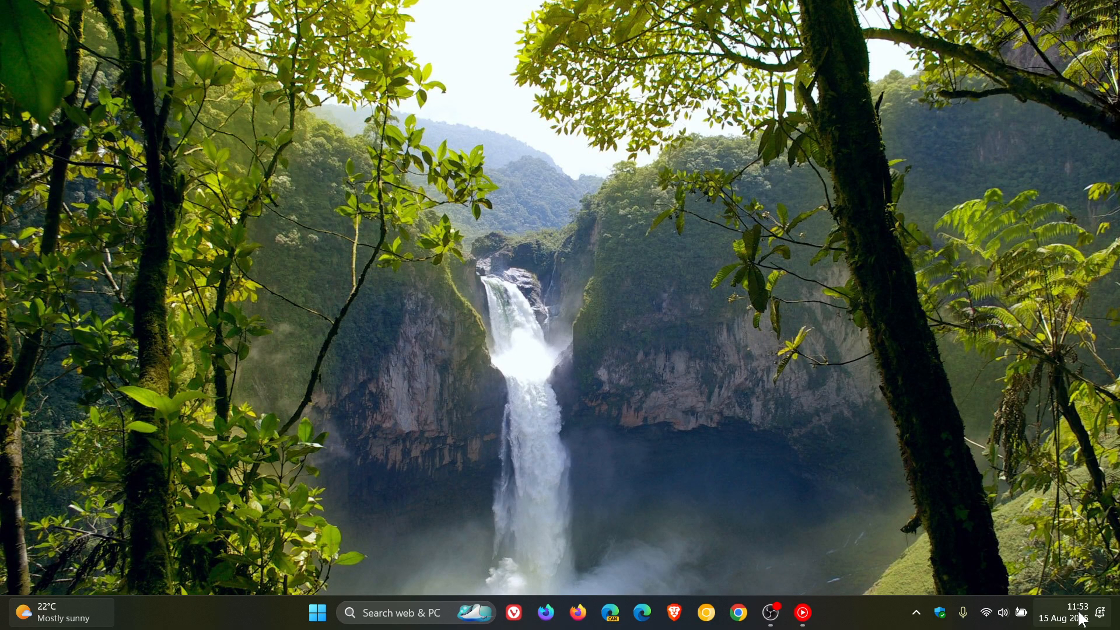
Check the notifications and calendar panel, then show Start's All apps list down to W
click(1074, 612)
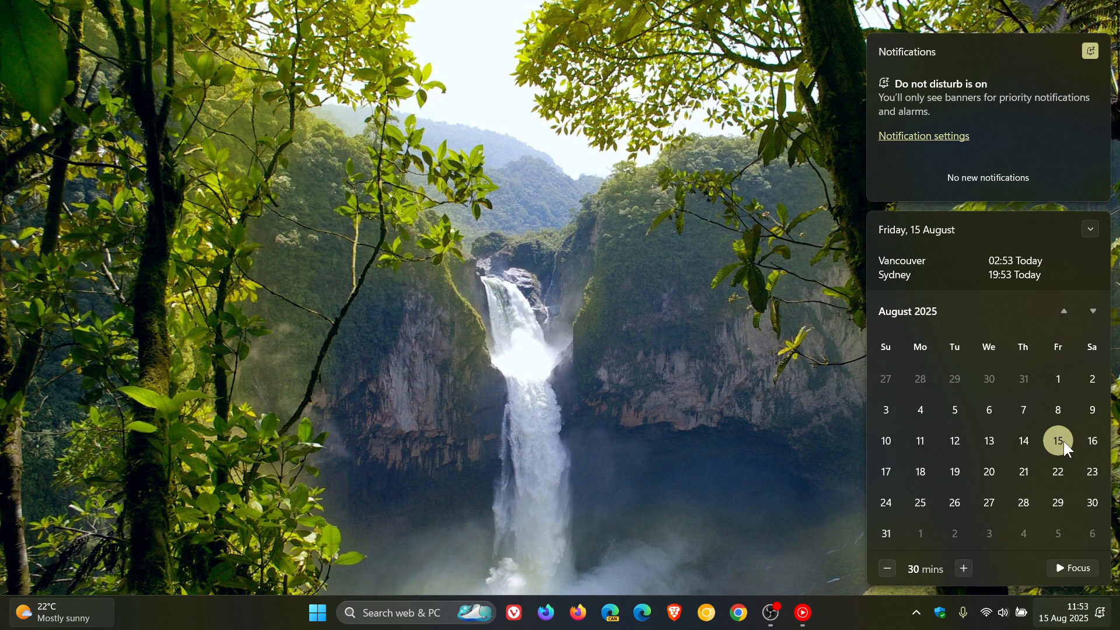
mouse_move(916, 515)
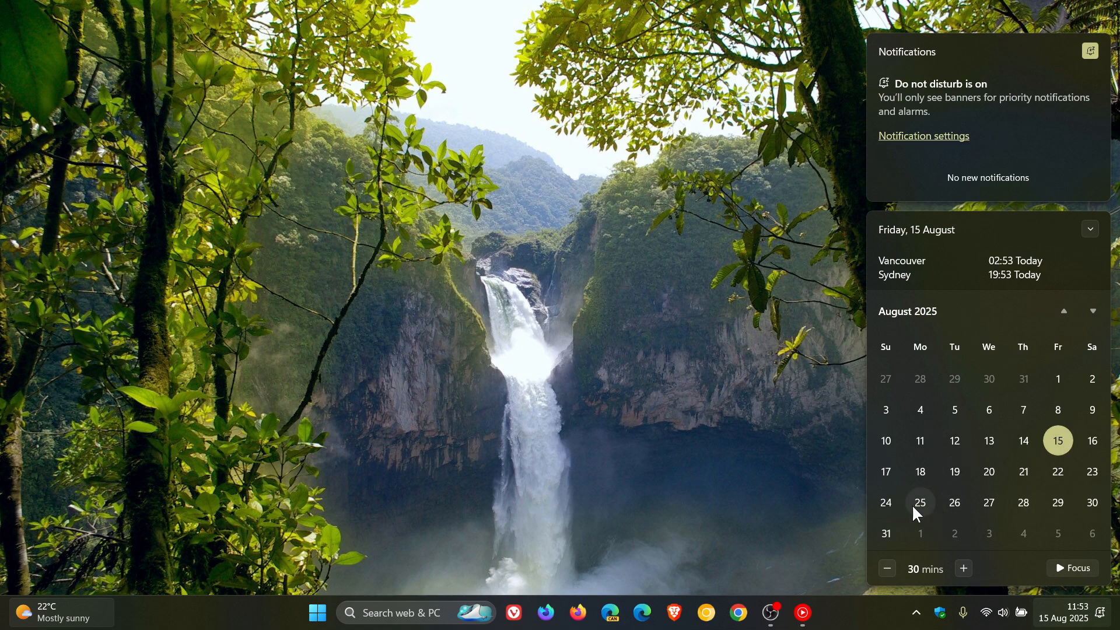
mouse_move(724, 341)
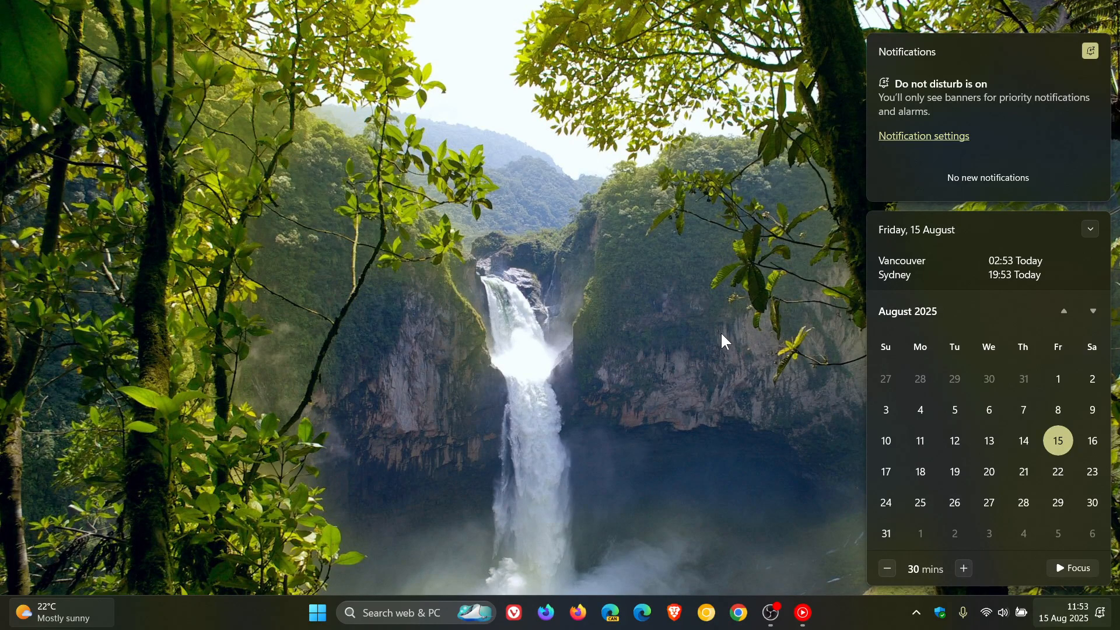
click(724, 344)
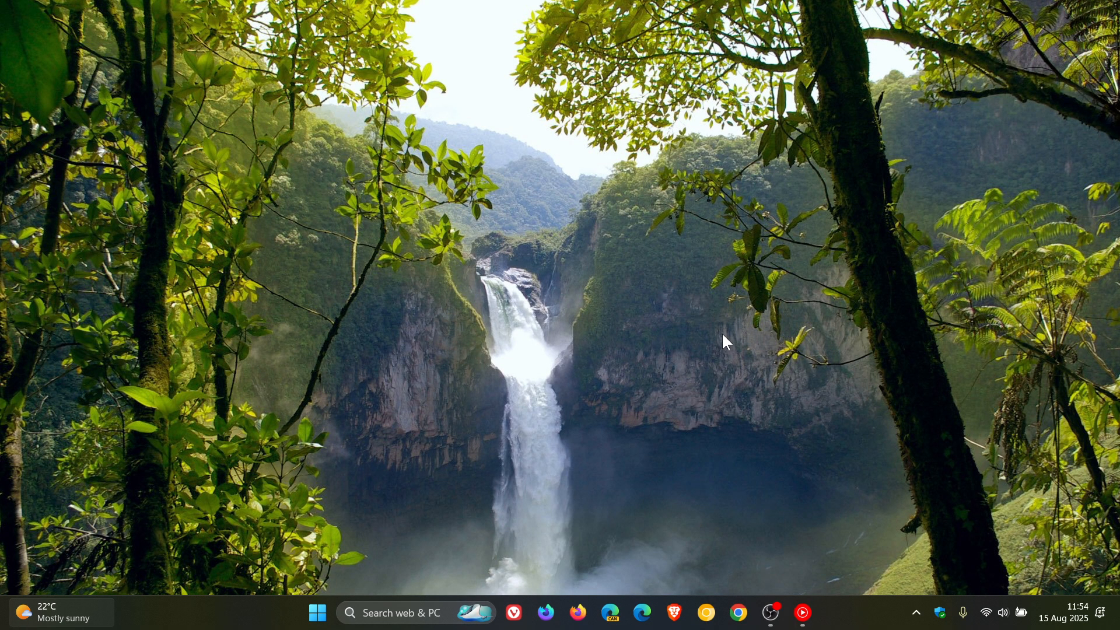
click(318, 612)
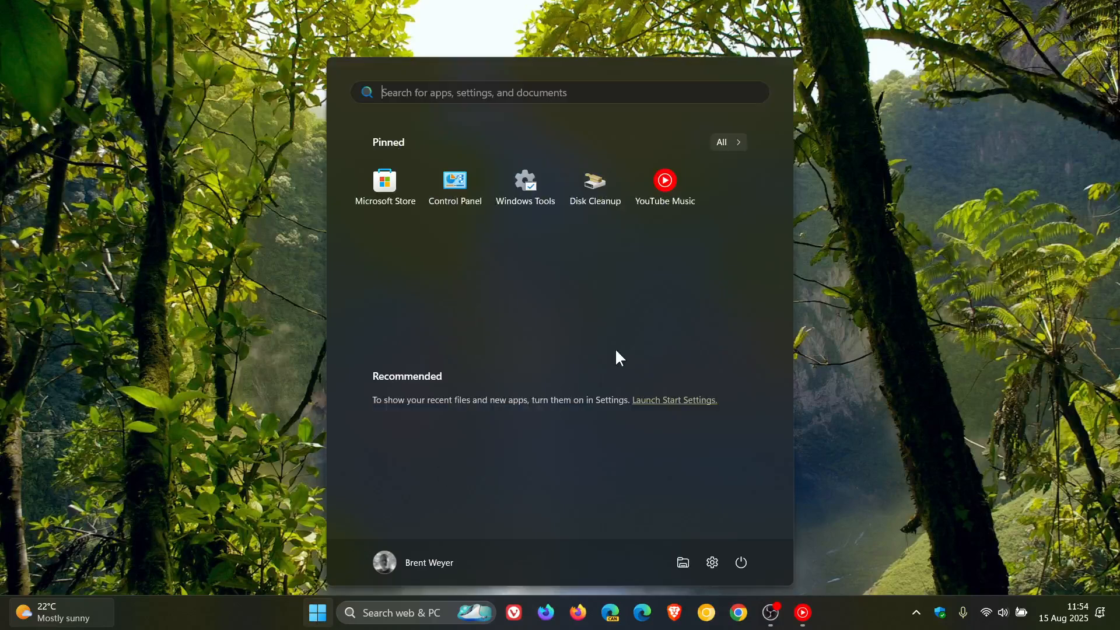
click(728, 142)
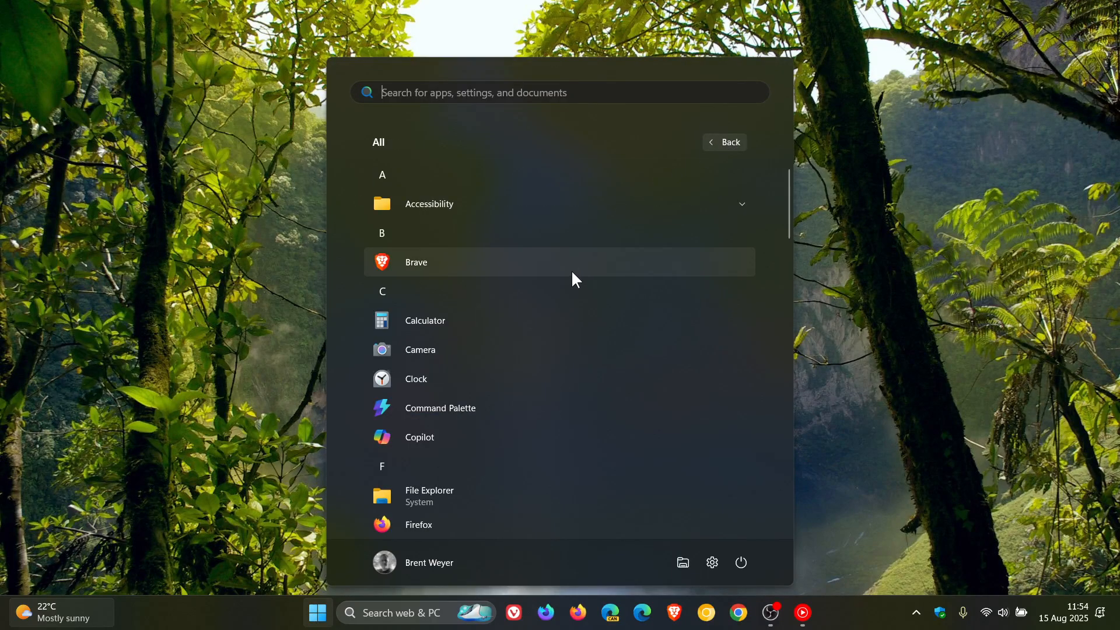
scroll(down, 3)
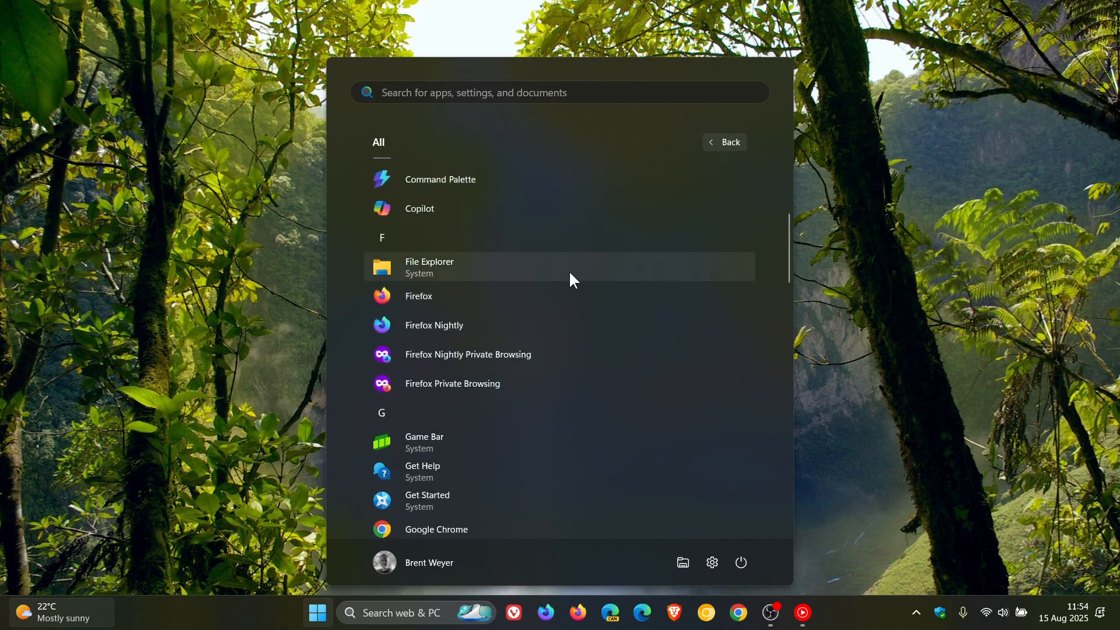
scroll(down, 3)
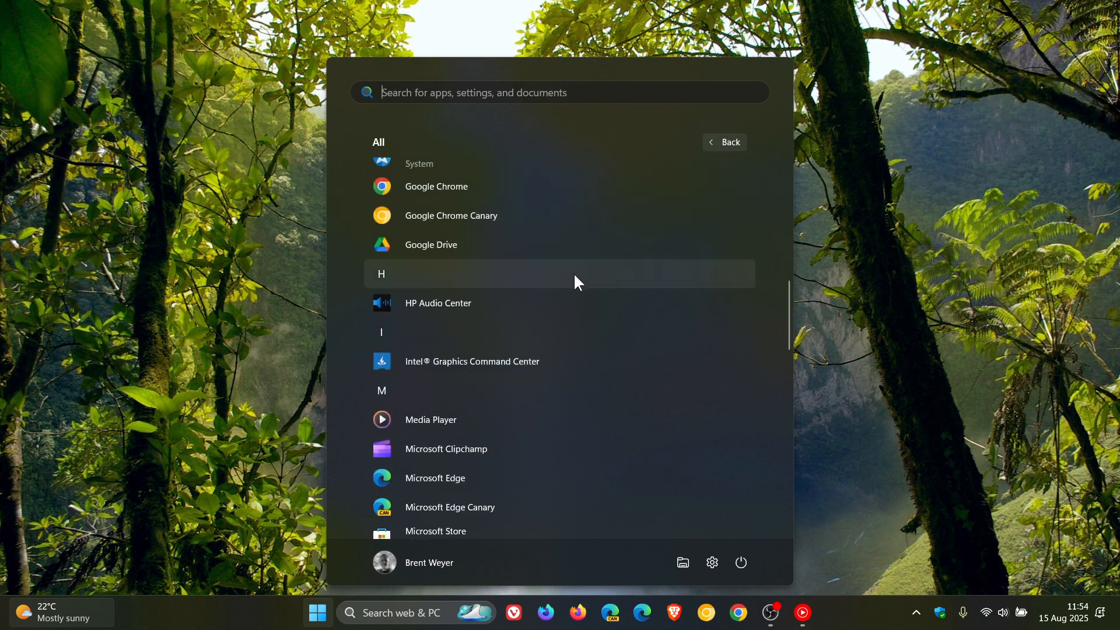
scroll(down, 3)
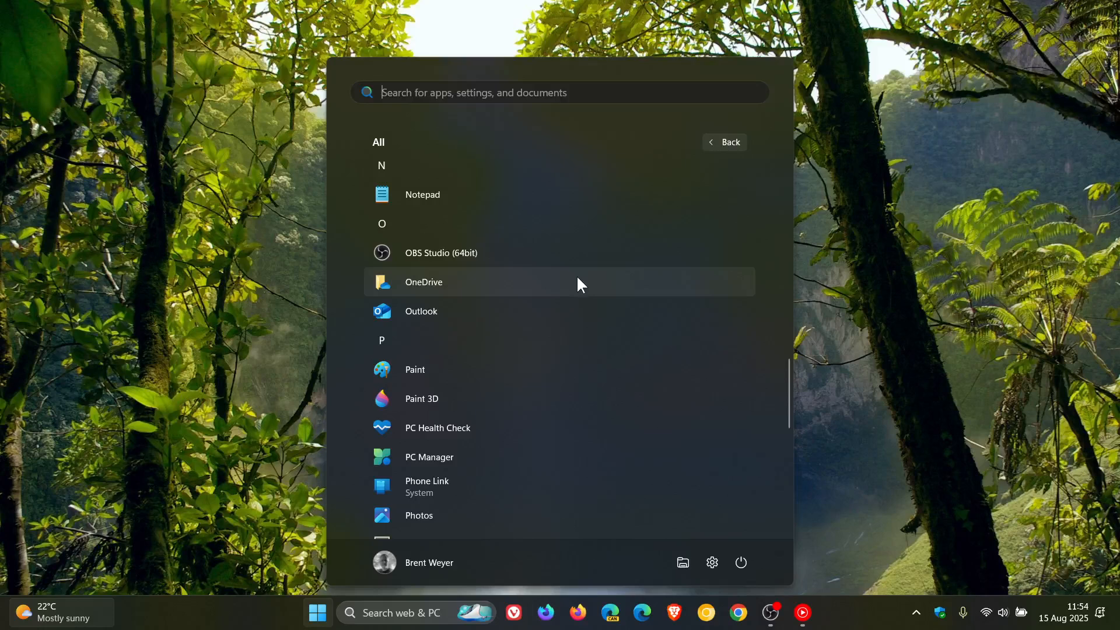
scroll(down, 3)
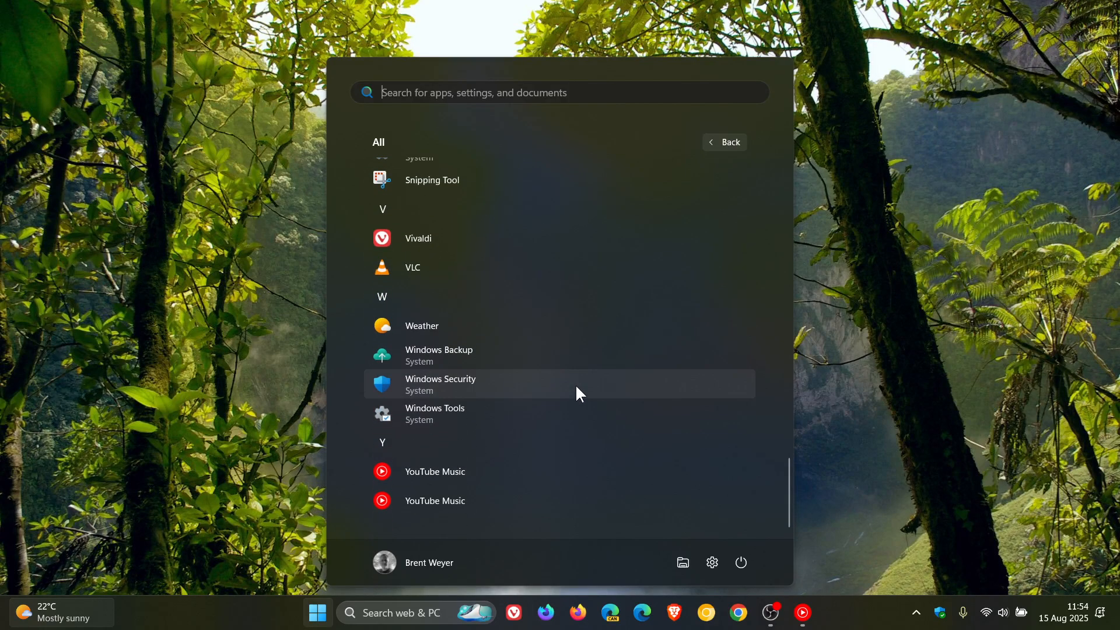
Launch Windows Backup, choose Transfer to a new PC, and continue to the pairing step
click(438, 350)
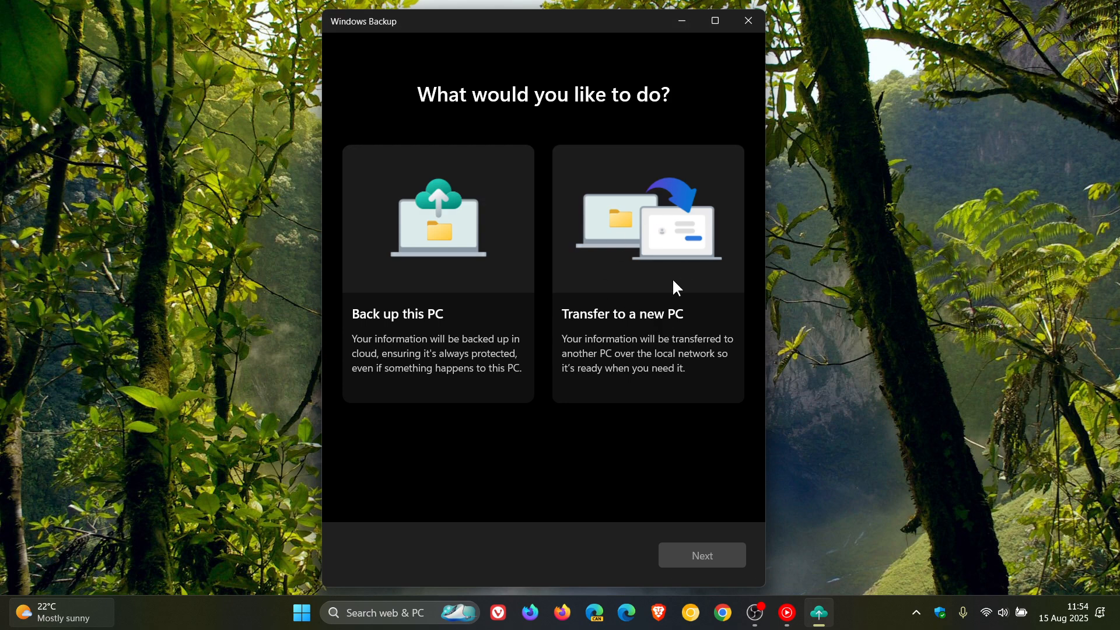
click(661, 234)
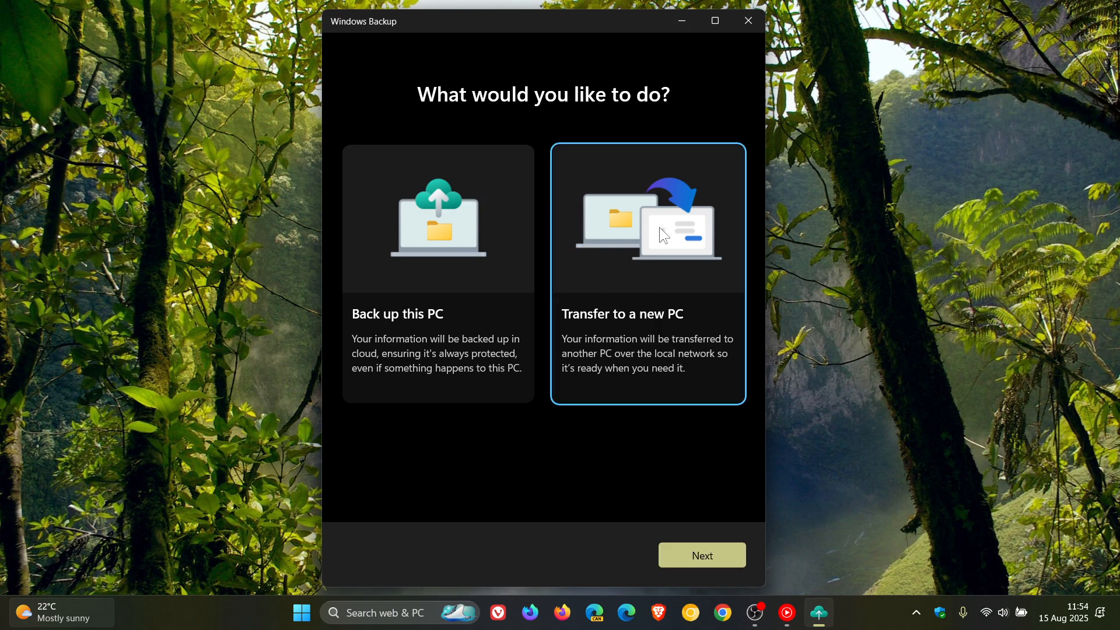
click(702, 555)
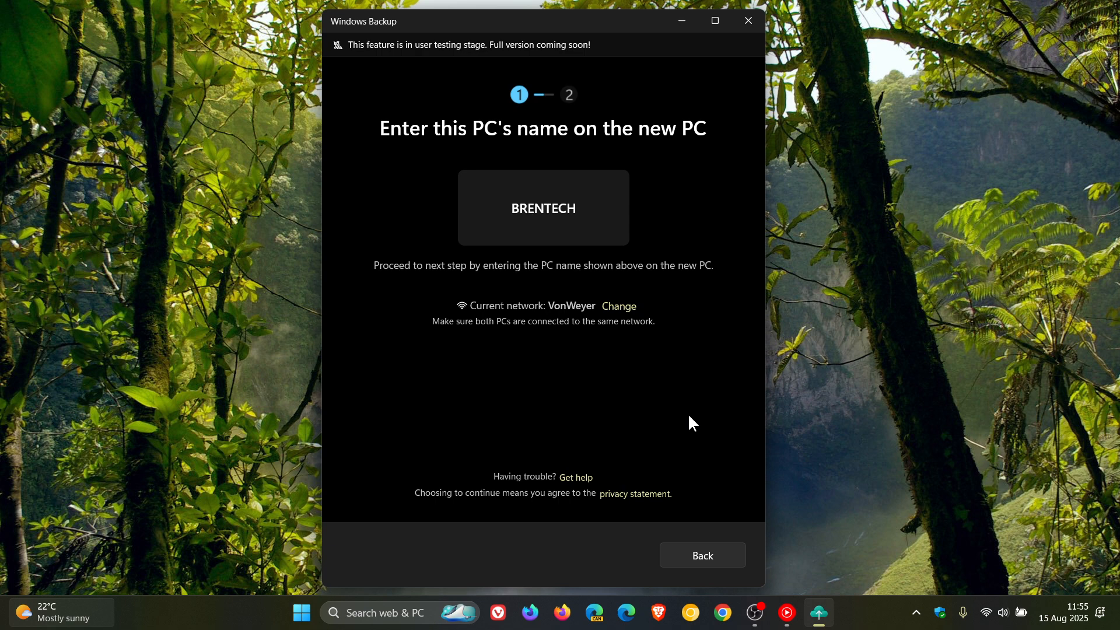
mouse_move(656, 63)
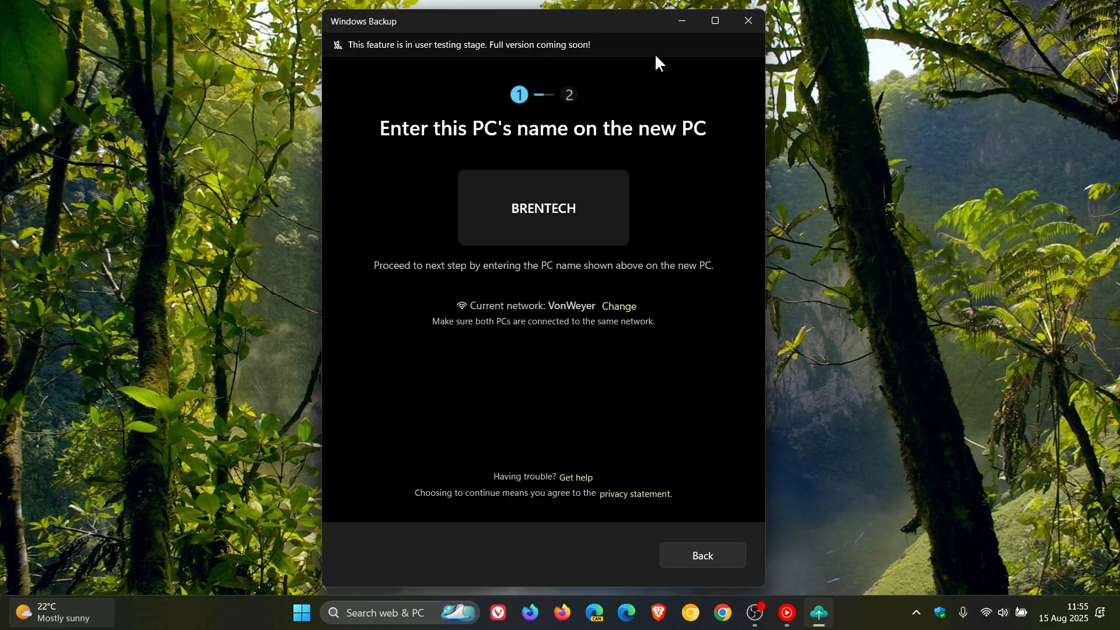
mouse_move(657, 407)
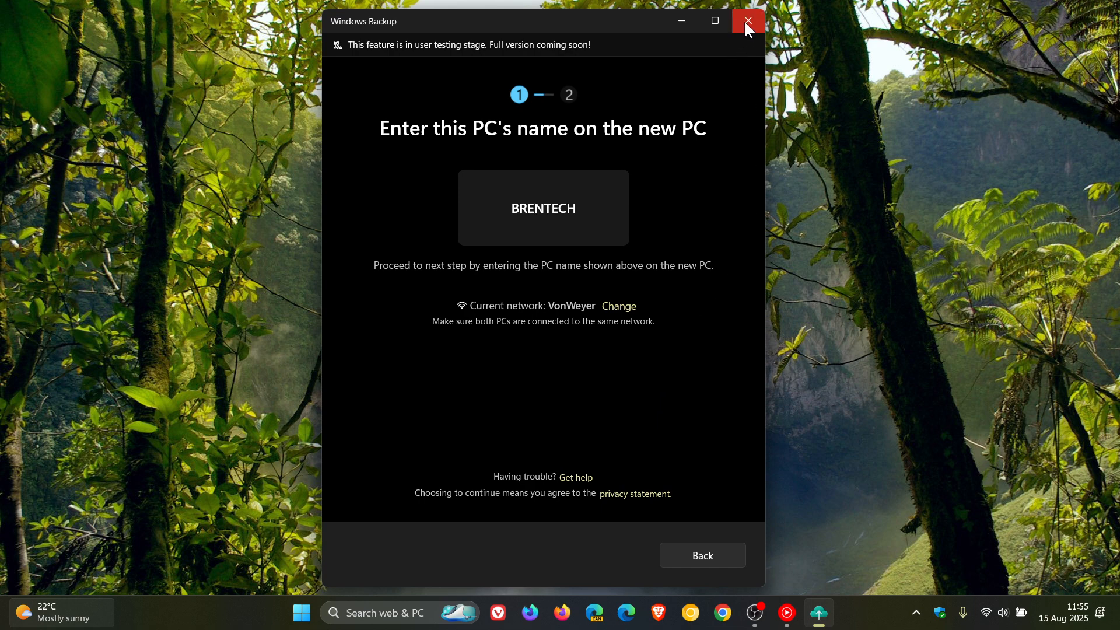
Close the Windows Backup window to clear the desktop
click(746, 20)
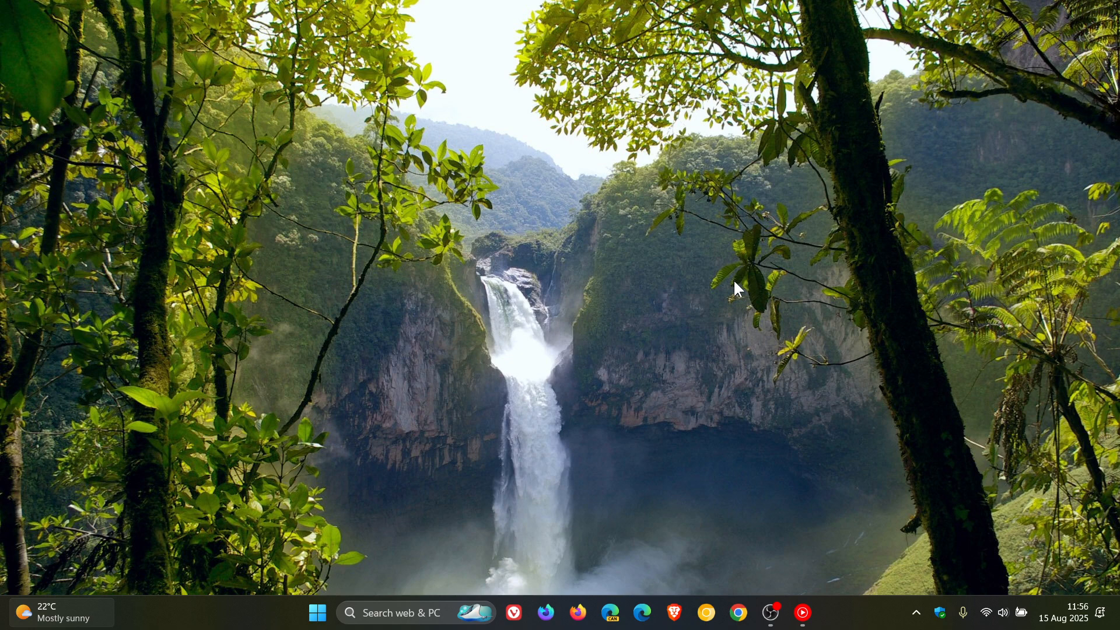
mouse_move(744, 285)
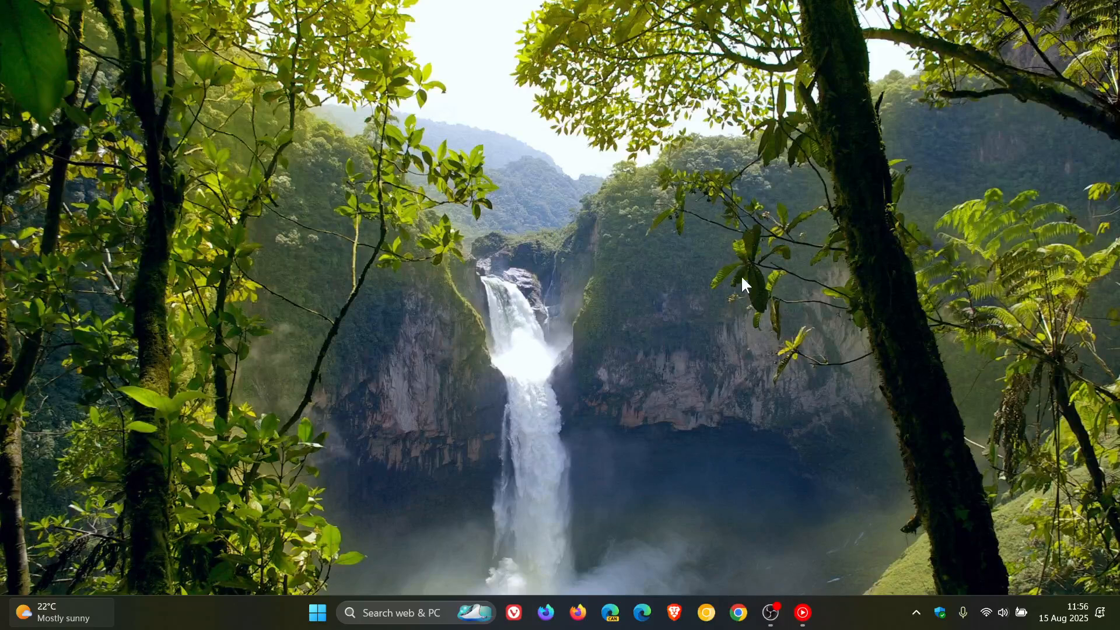
View This PC's drives and the Home folders in File Explorer, then open Start
click(316, 613)
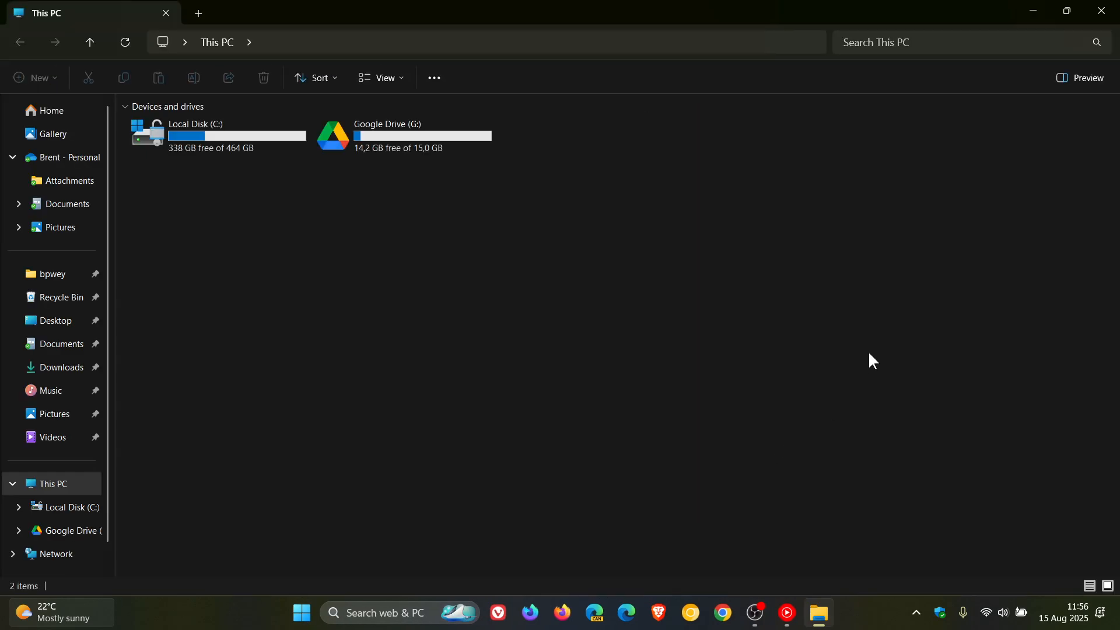
mouse_move(825, 381)
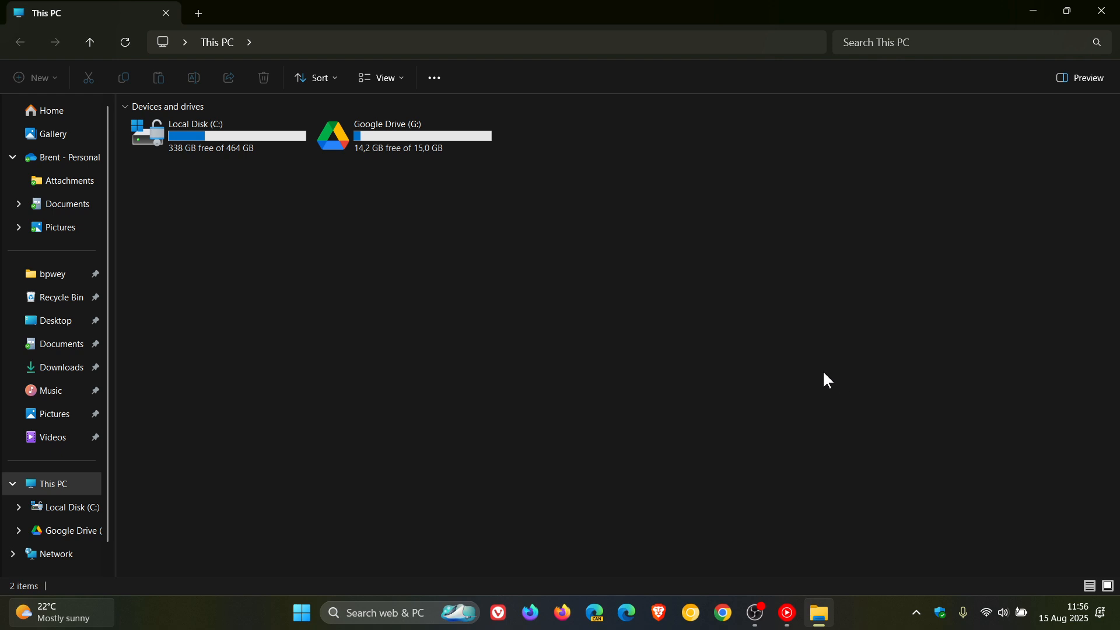
click(50, 110)
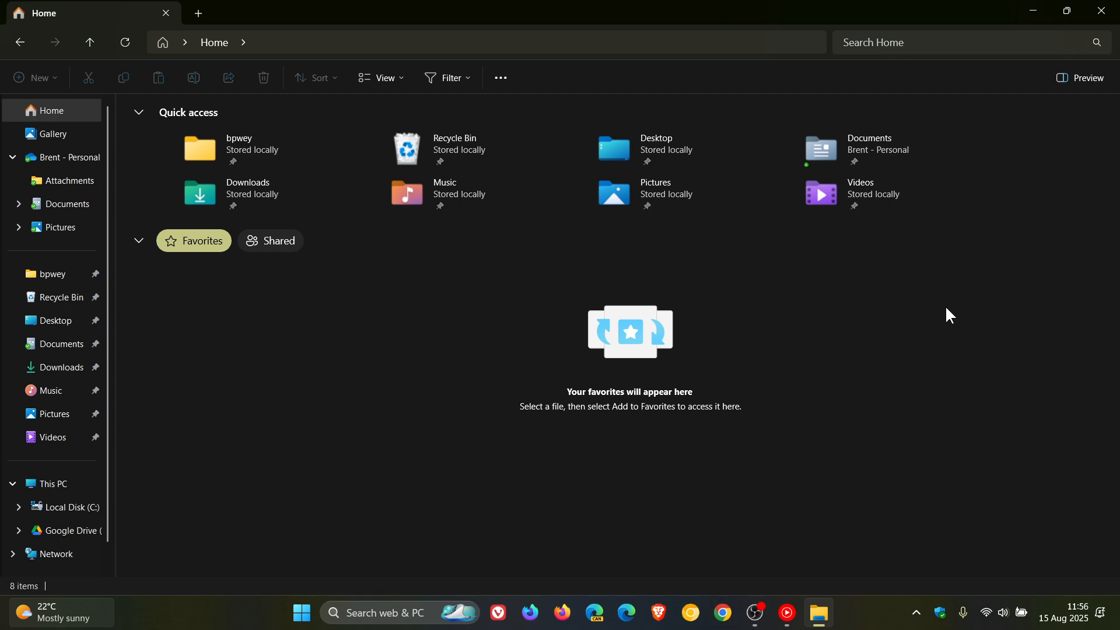
mouse_move(953, 313)
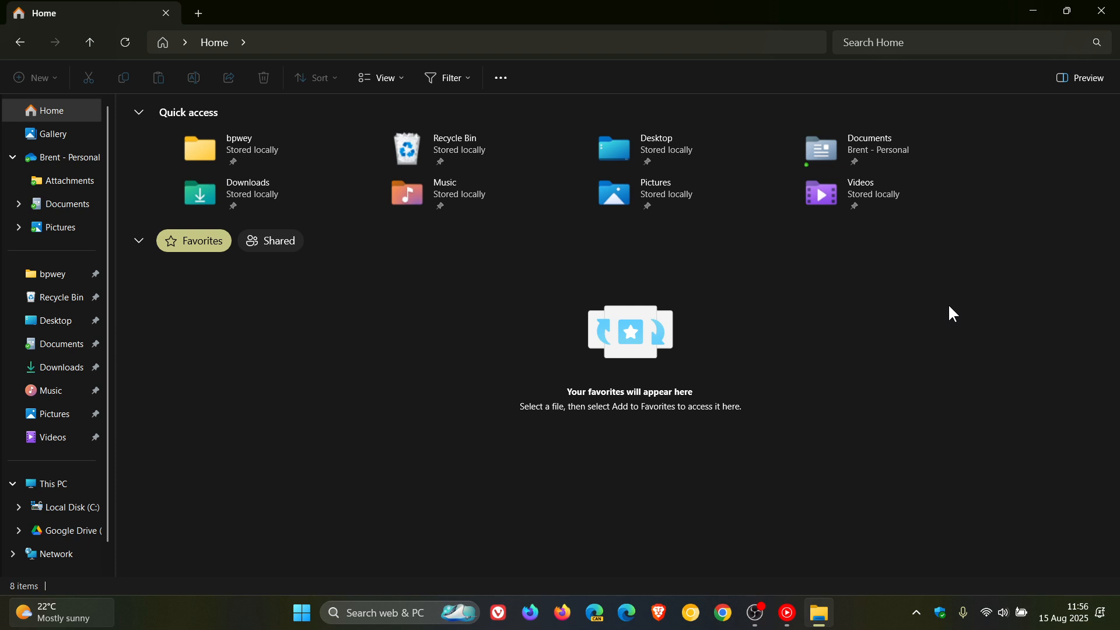
mouse_move(654, 149)
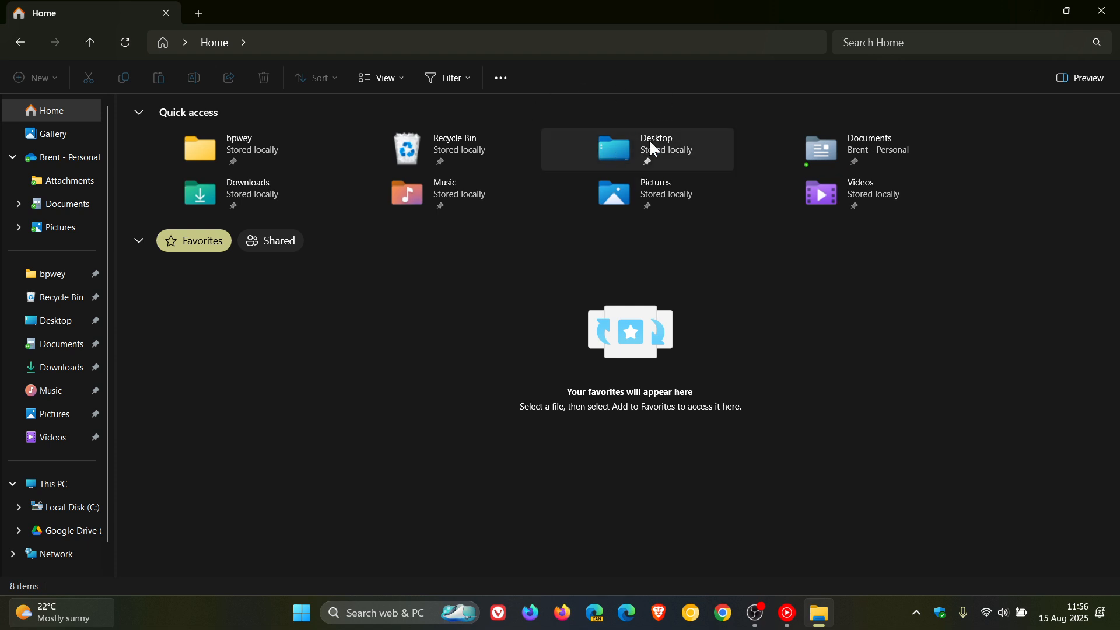
mouse_move(837, 343)
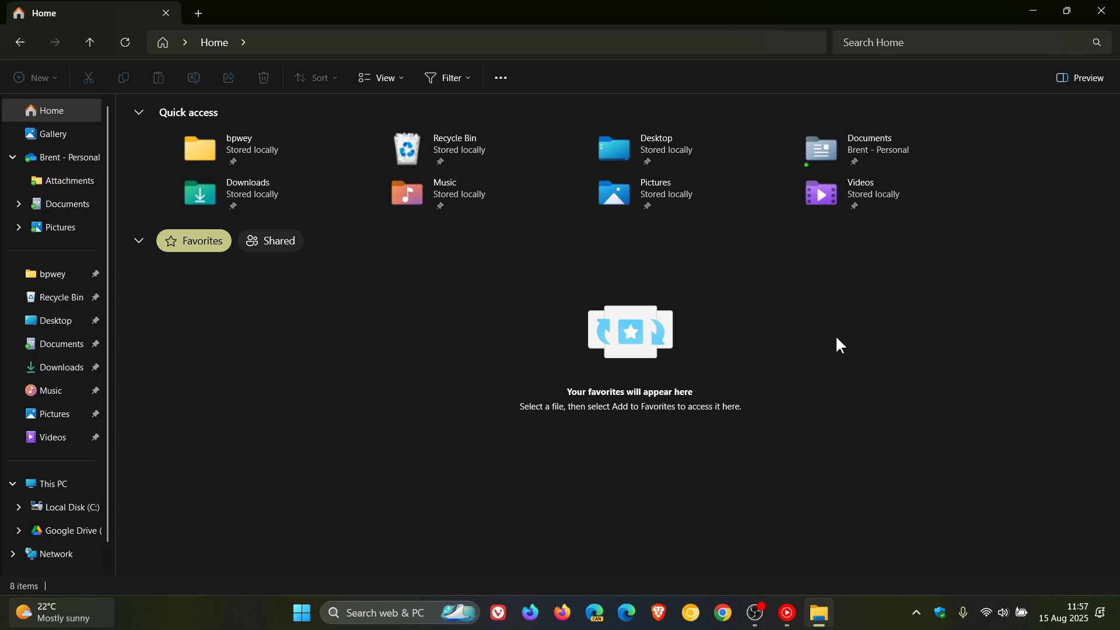
mouse_move(888, 310)
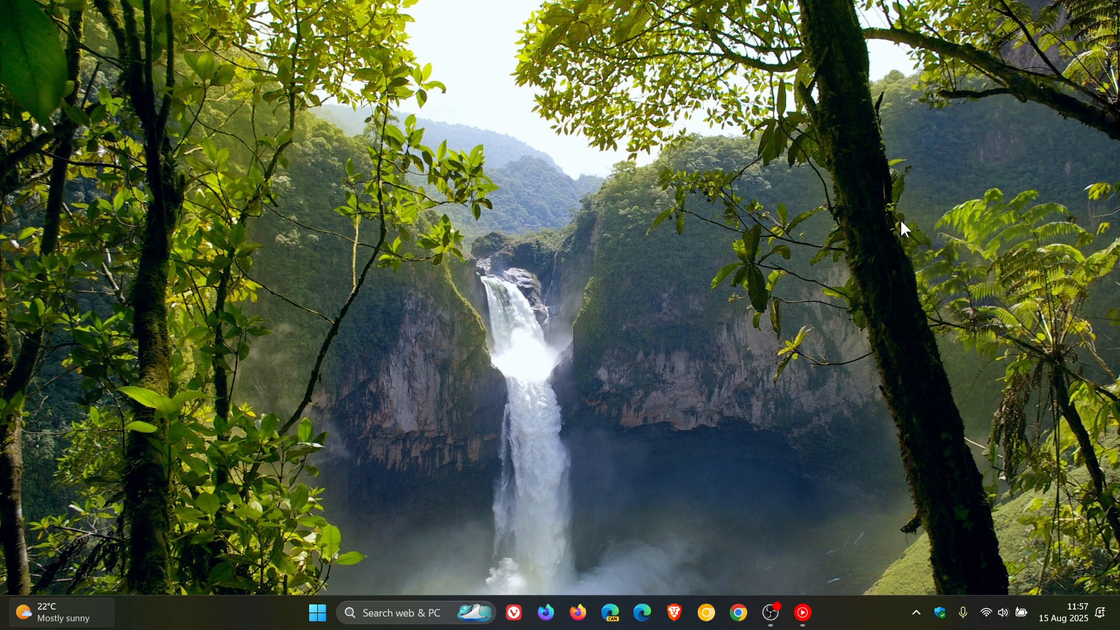
mouse_move(295, 587)
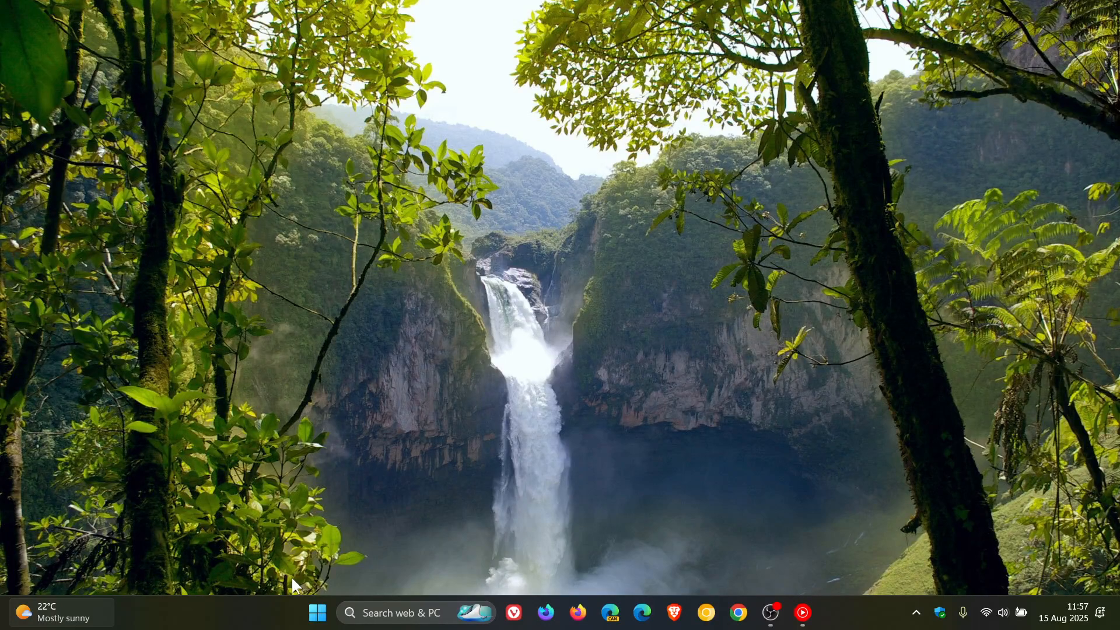
click(317, 612)
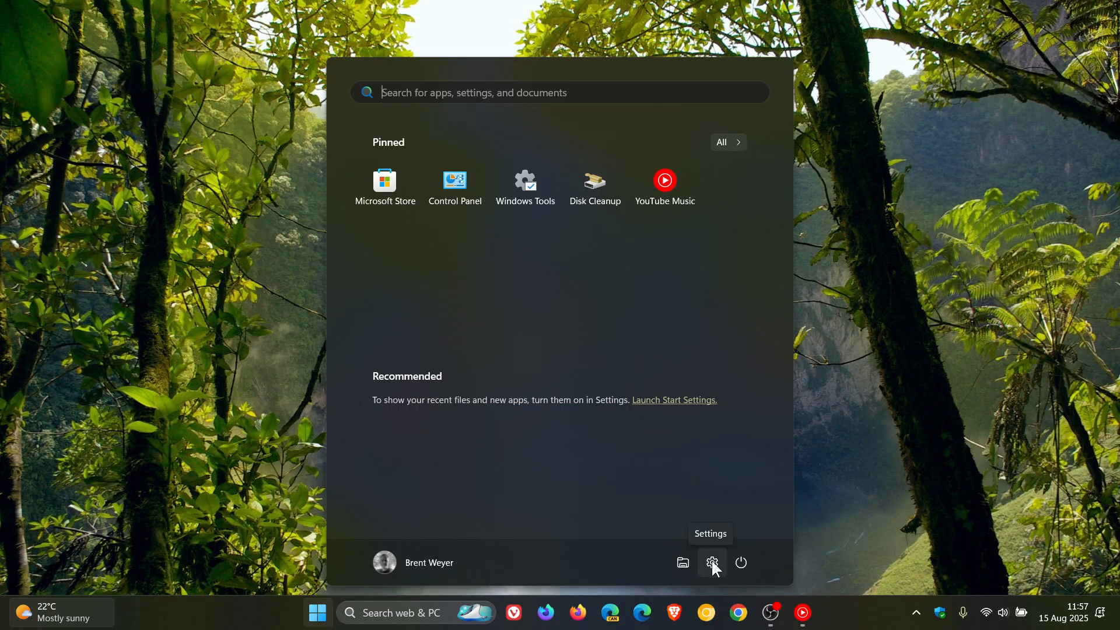
Open Settings to Accessibility's Narrator options, then close the Settings window
click(712, 562)
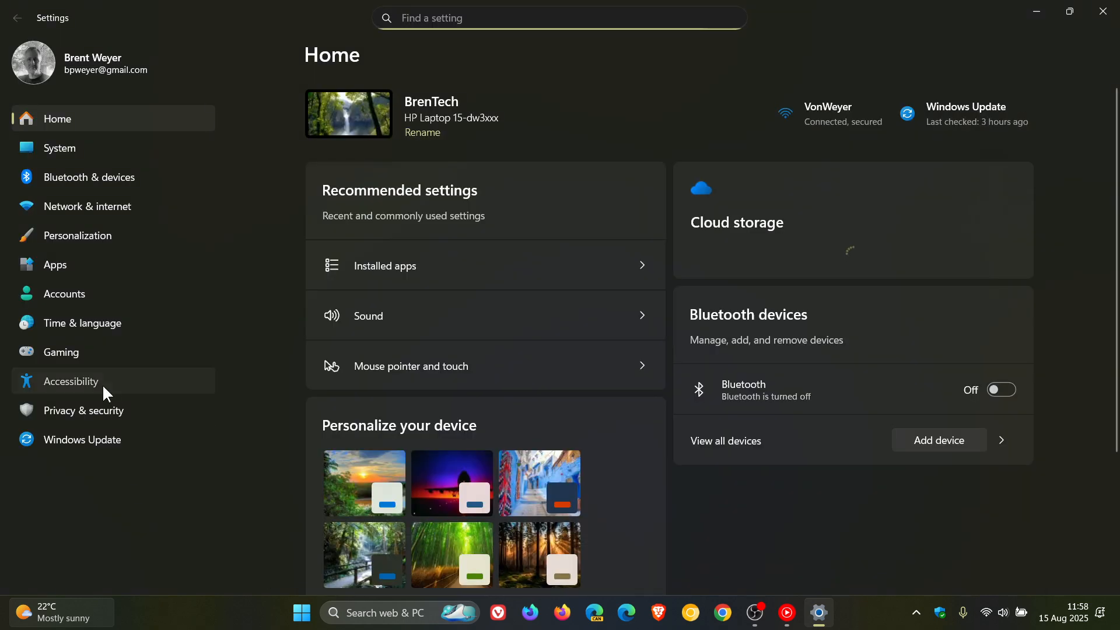
click(71, 381)
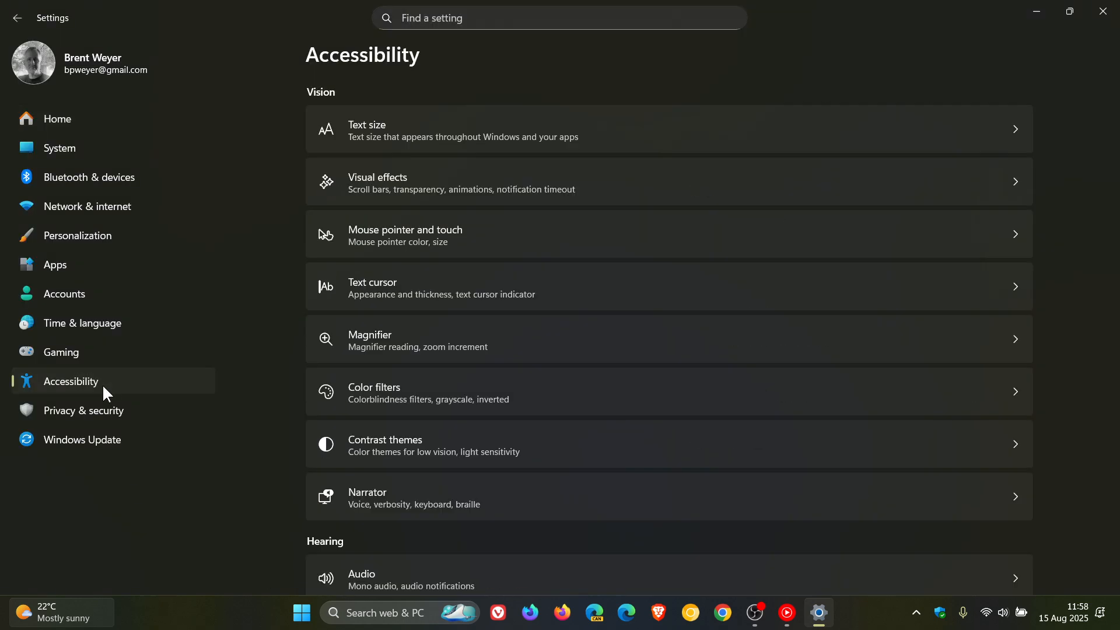
mouse_move(690, 519)
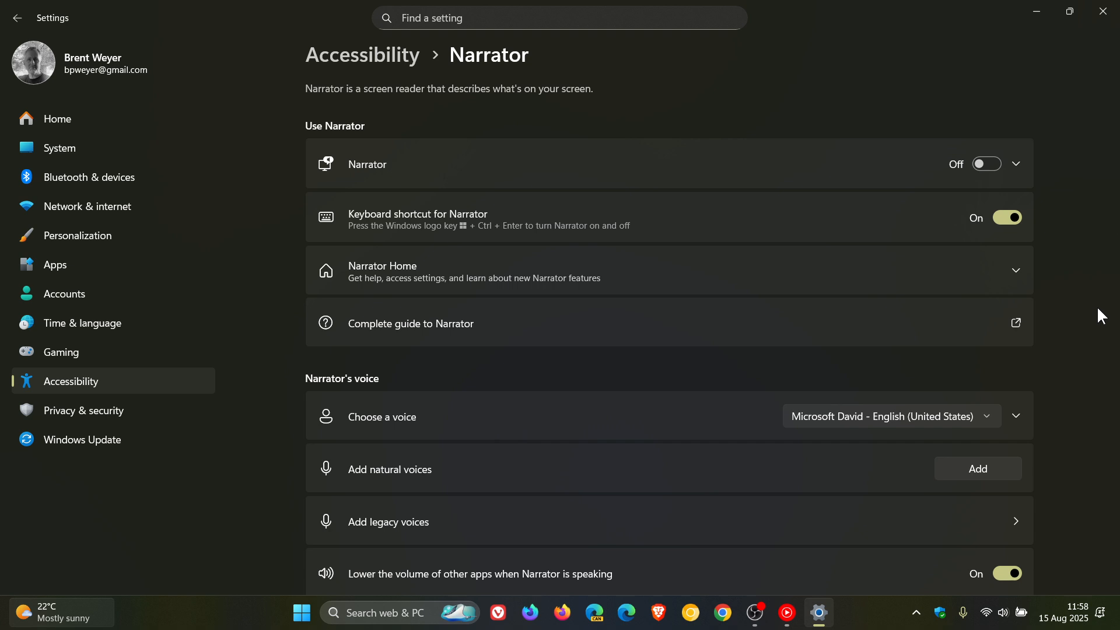
mouse_move(1103, 10)
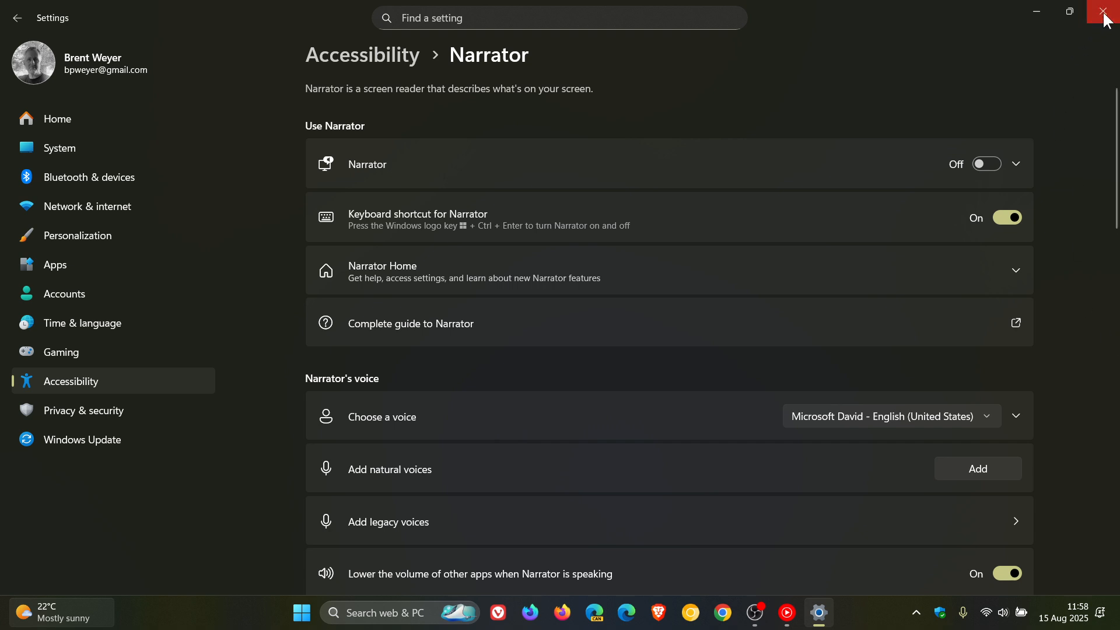
click(1104, 11)
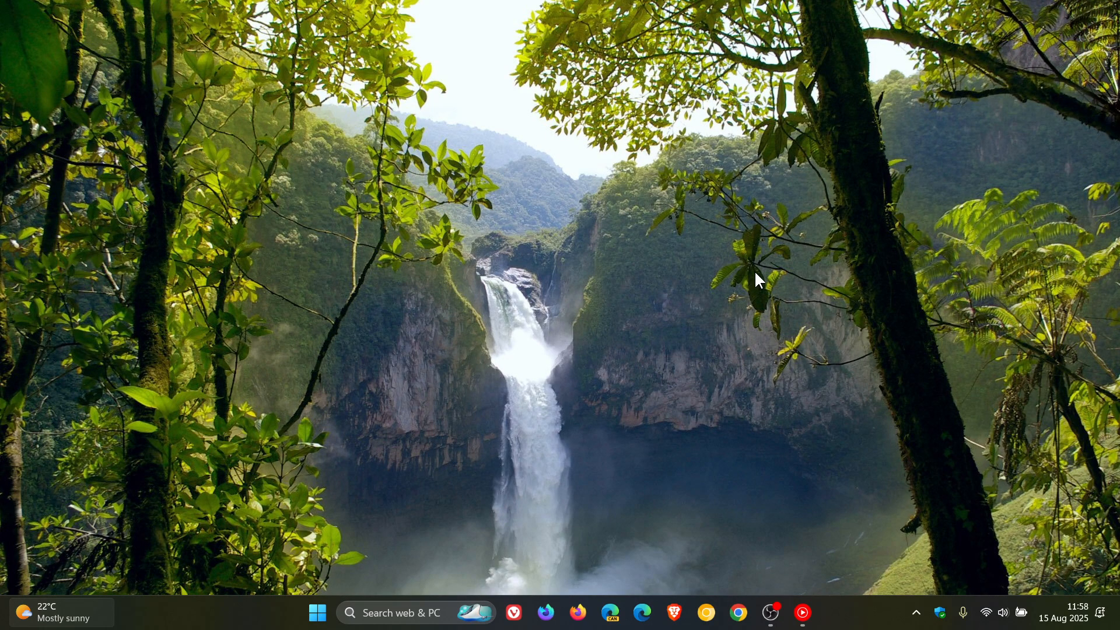
mouse_move(901, 429)
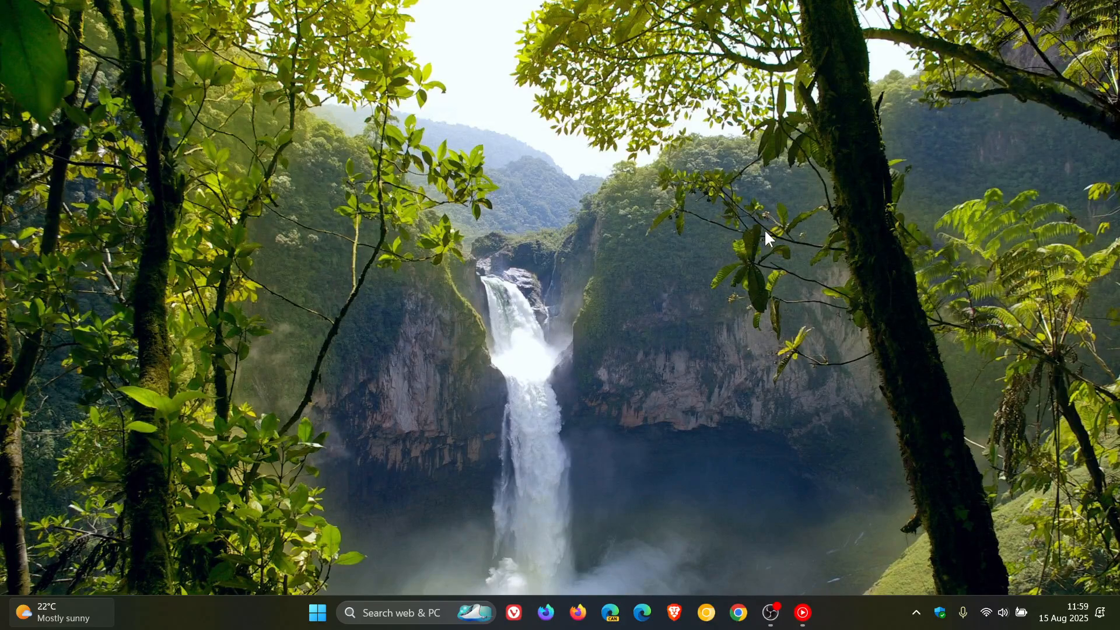
mouse_move(452, 195)
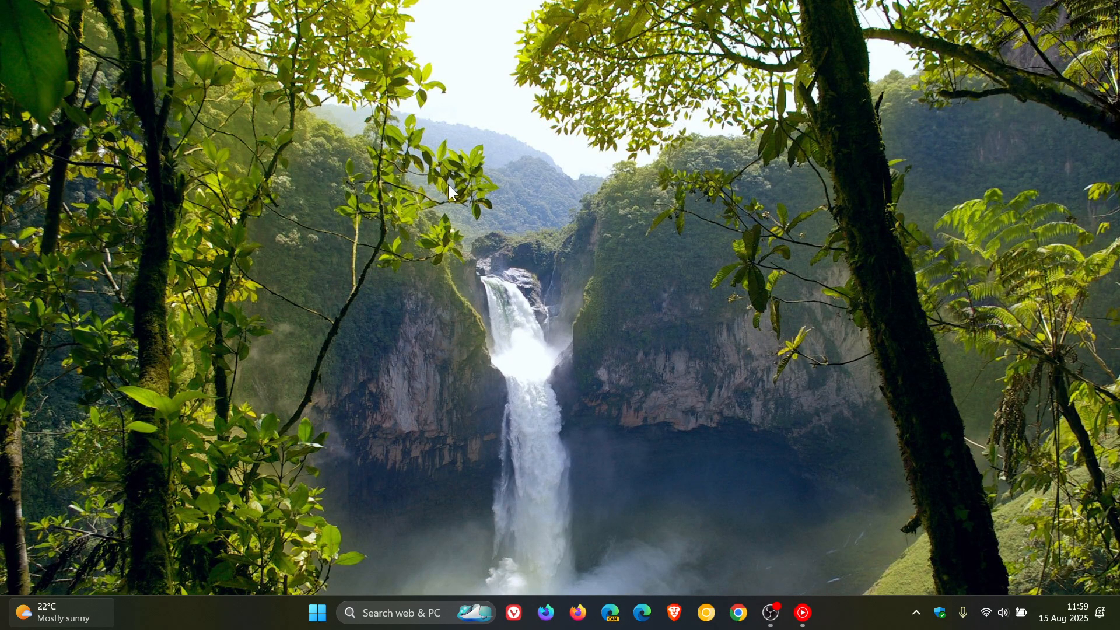